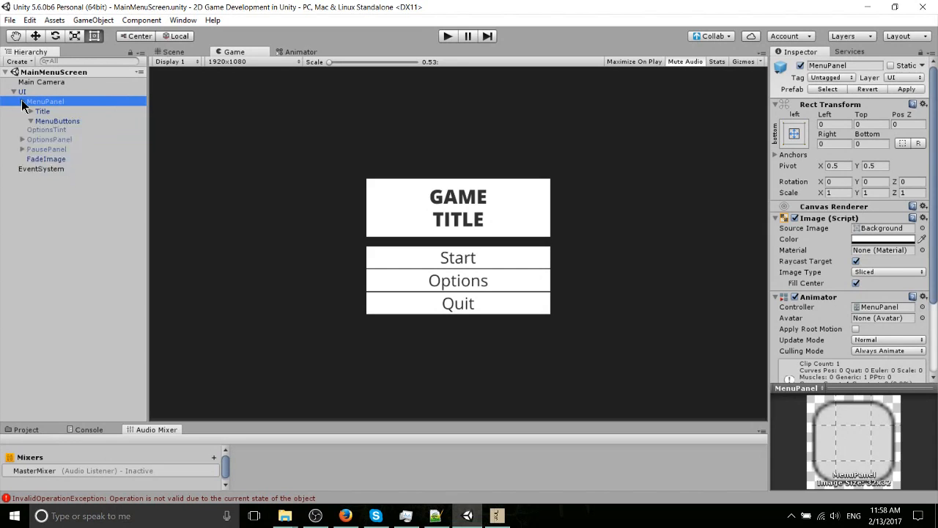
Step: Select the UI canvas to show its Canvas and intro-music Audio Source components
left_click(20, 91)
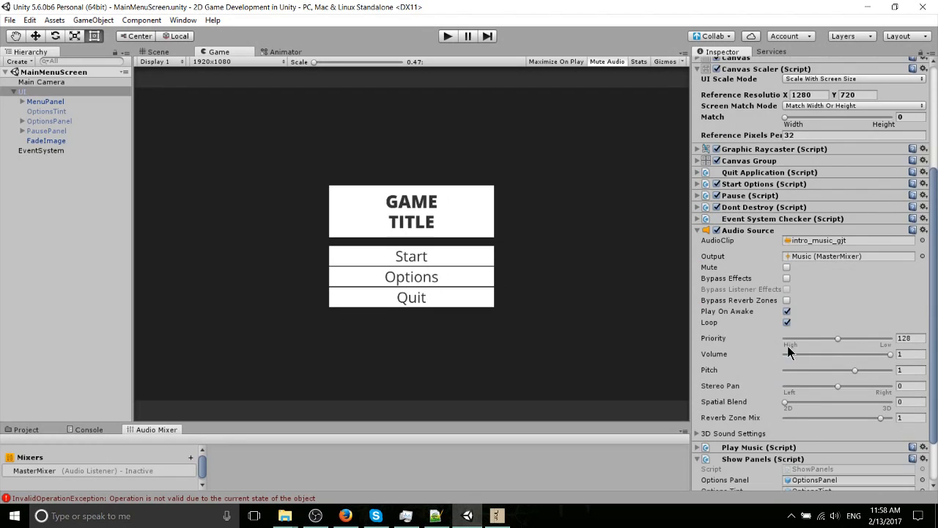
mouse_move(786, 322)
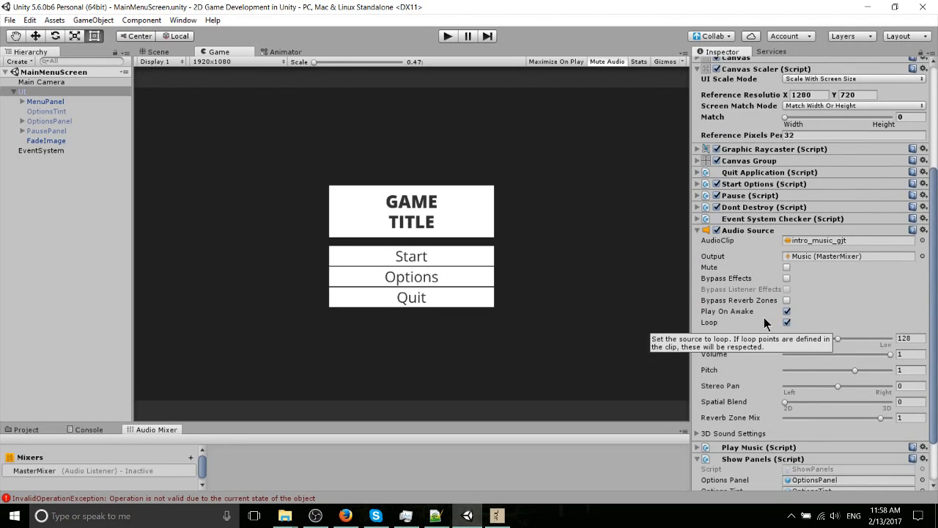
mouse_move(747, 264)
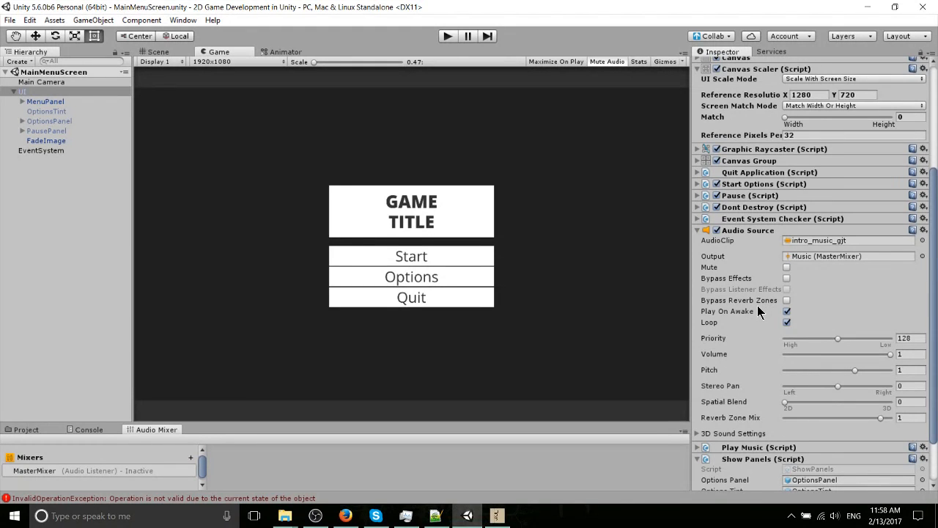
mouse_move(730, 256)
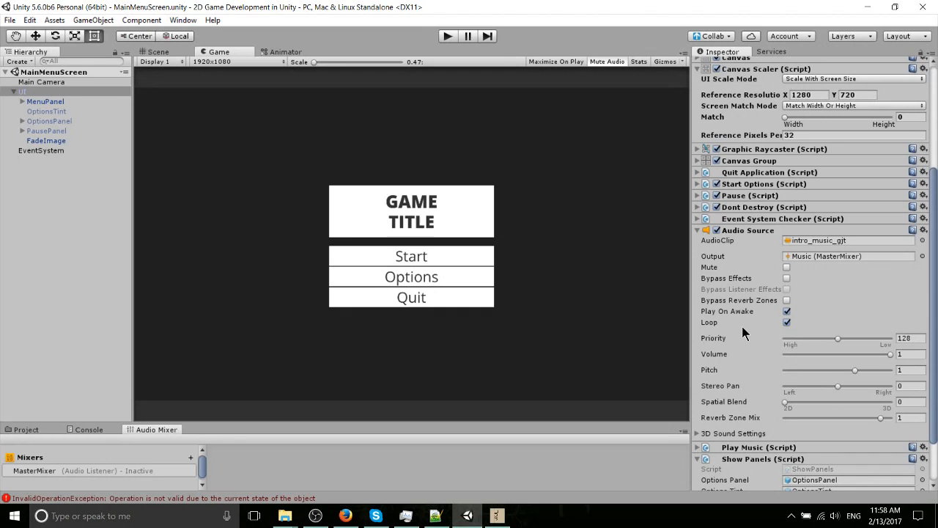
mouse_move(770, 249)
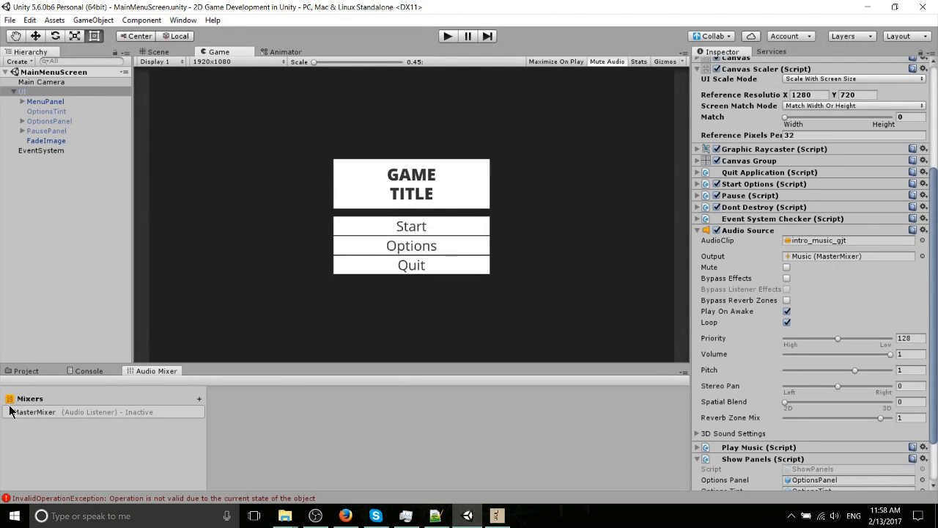
mouse_move(121, 463)
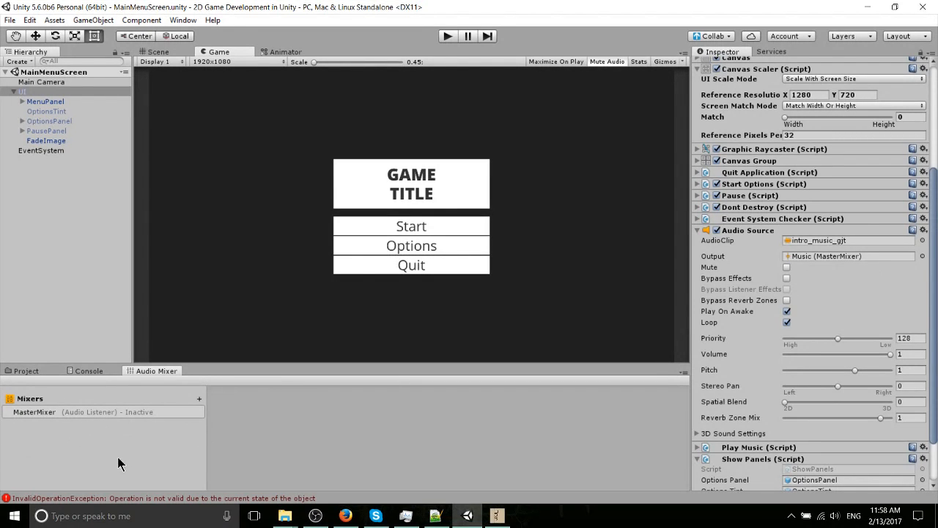
mouse_move(795, 279)
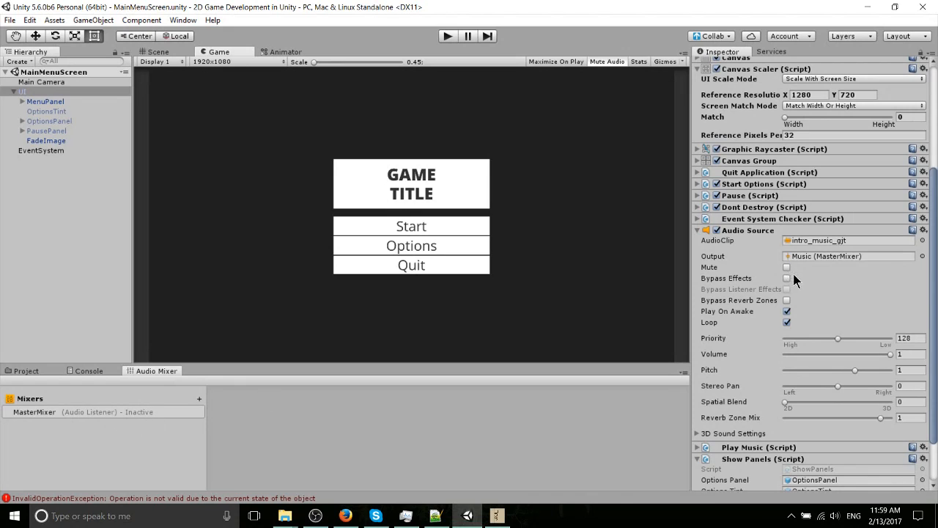
mouse_move(786, 255)
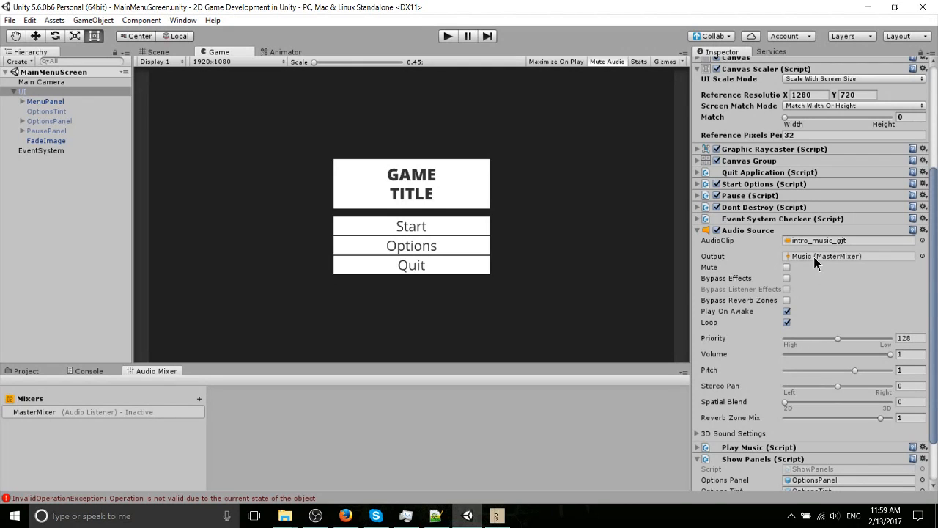
mouse_move(798, 274)
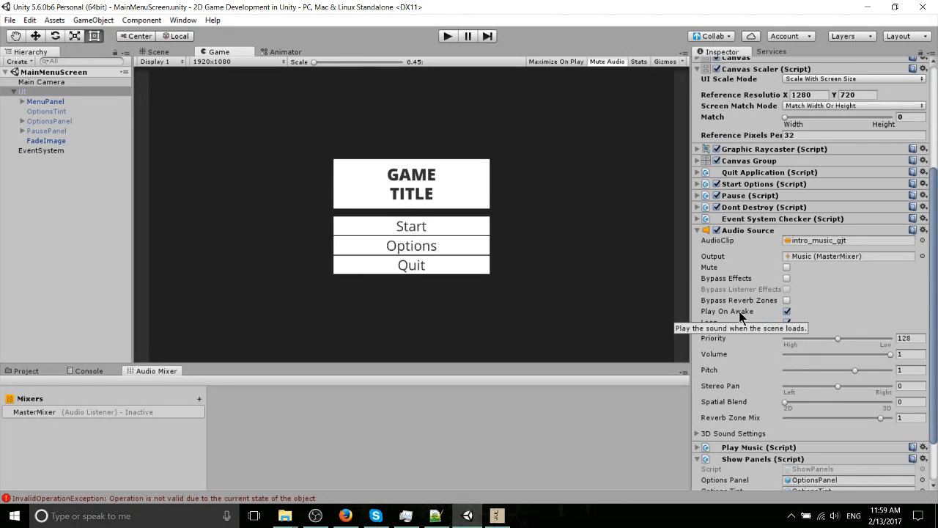
mouse_move(797, 317)
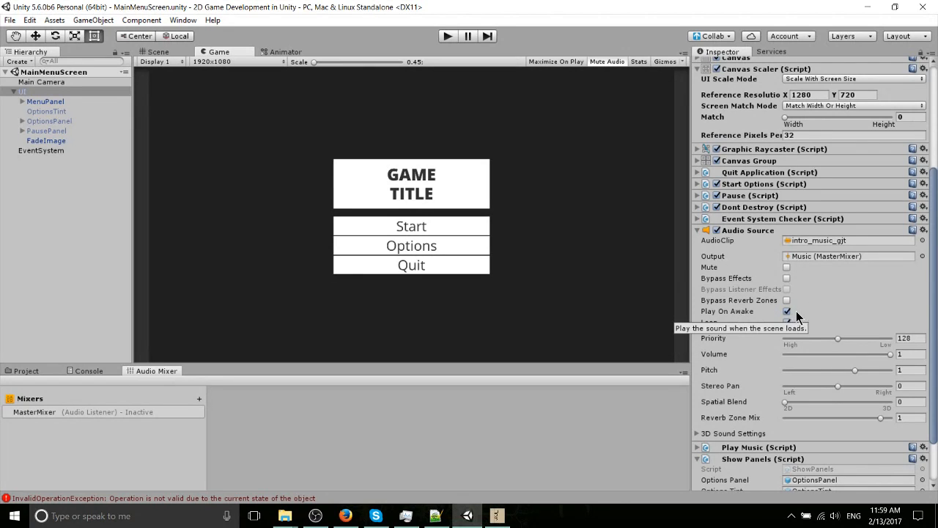
mouse_move(857, 326)
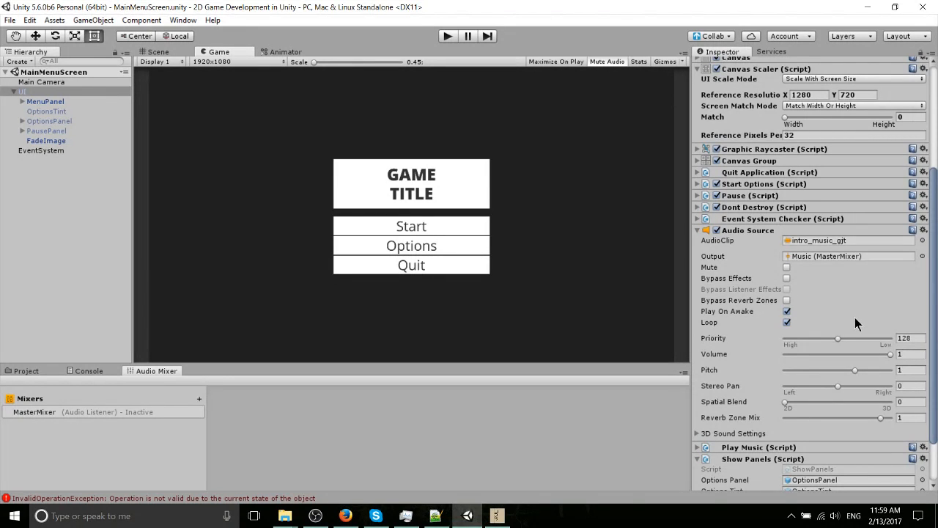
mouse_move(743, 331)
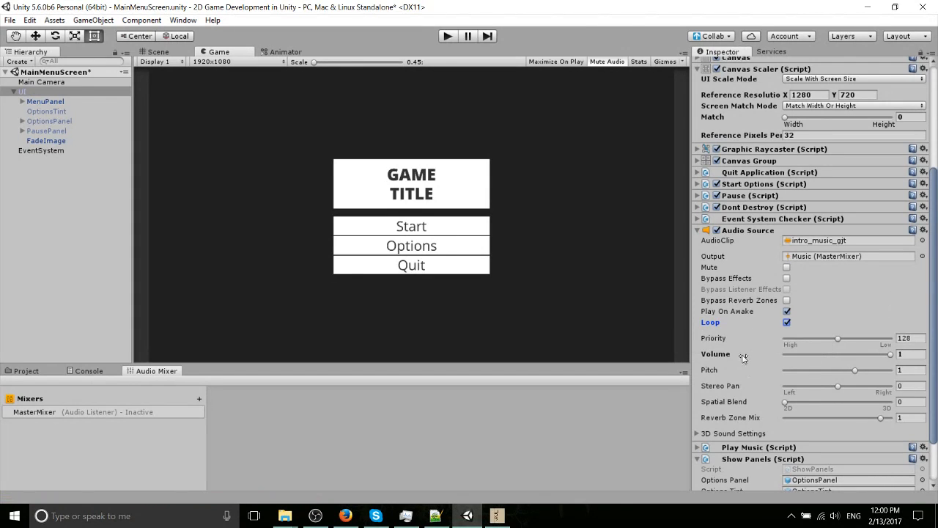
Step: Check the music Audio Source volume, then bring up the MasterMixer with its snapshots and groups
left_click(910, 354)
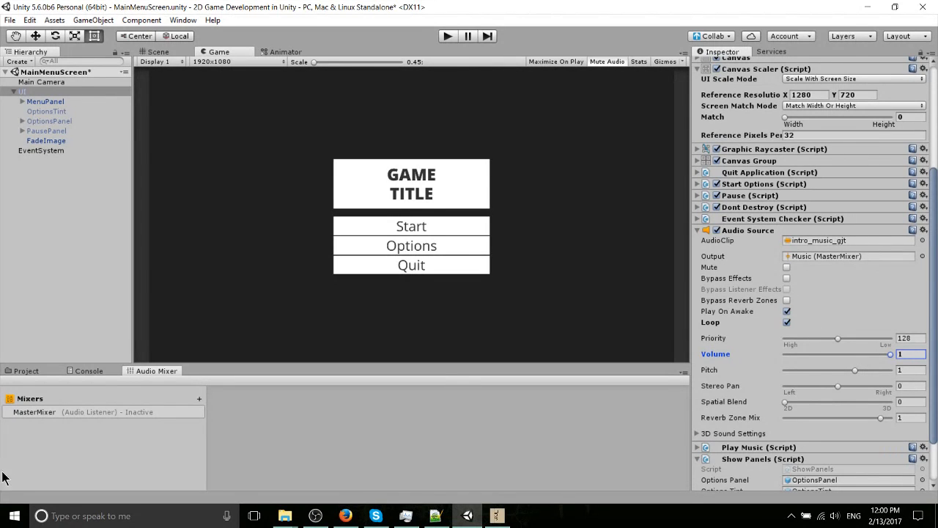
left_click(34, 411)
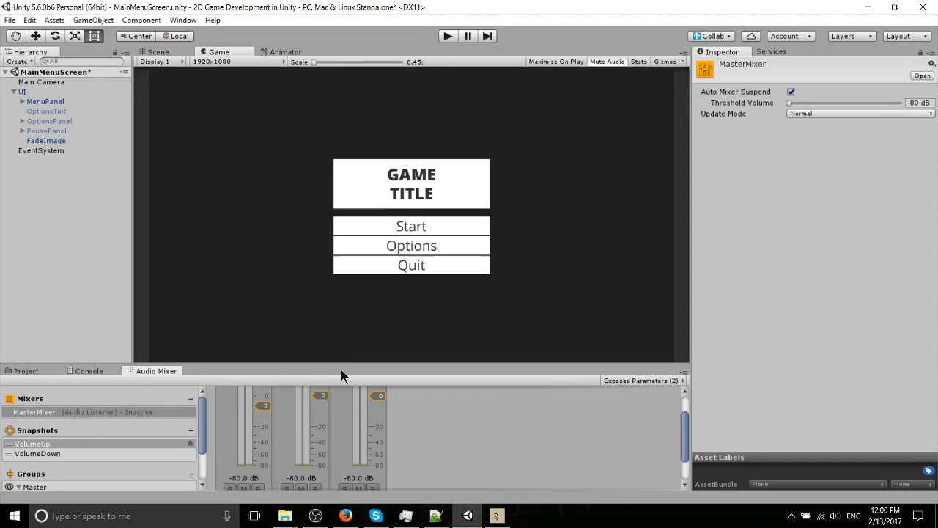
Step: Raise the Music group's attenuation fader to about 0 dB in the VolumeUp snapshot
left_click_drag(369, 370, 369, 229)
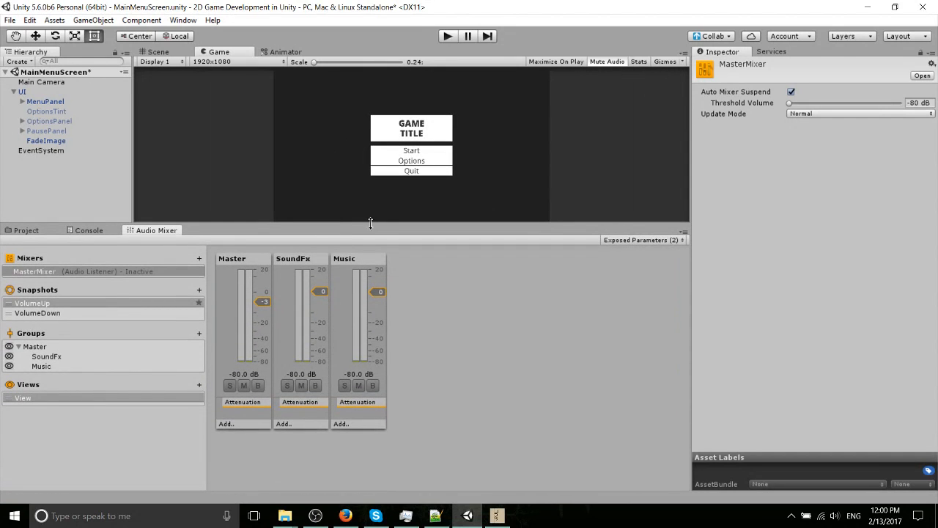
mouse_move(328, 262)
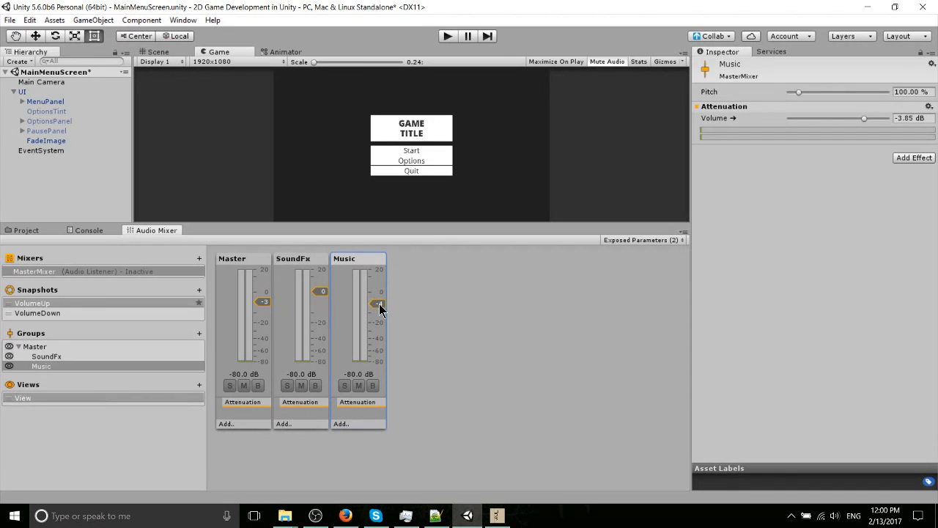
left_click_drag(379, 306, 378, 299)
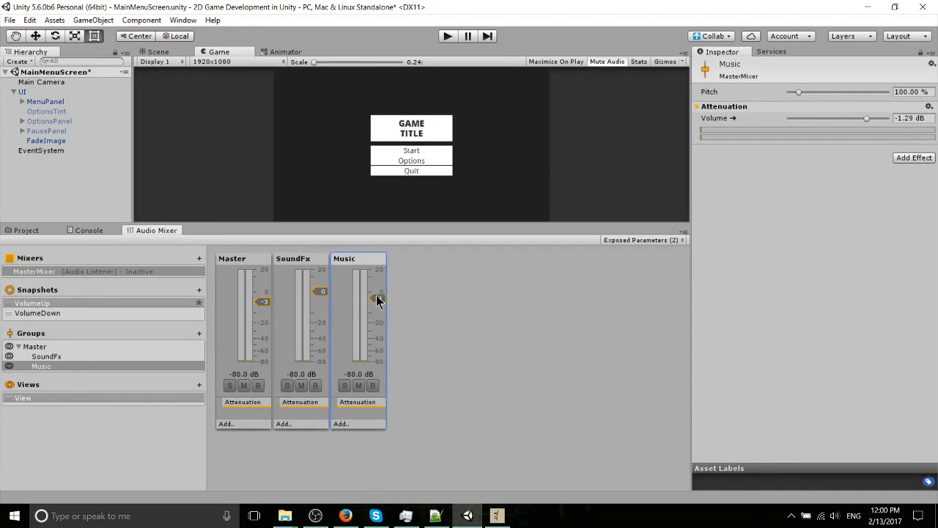
left_click_drag(377, 300, 380, 290)
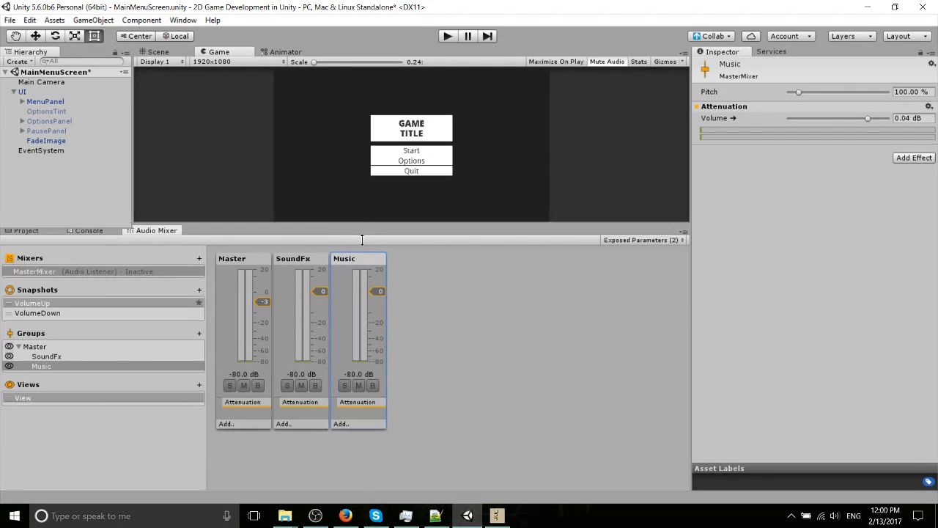
left_click(24, 91)
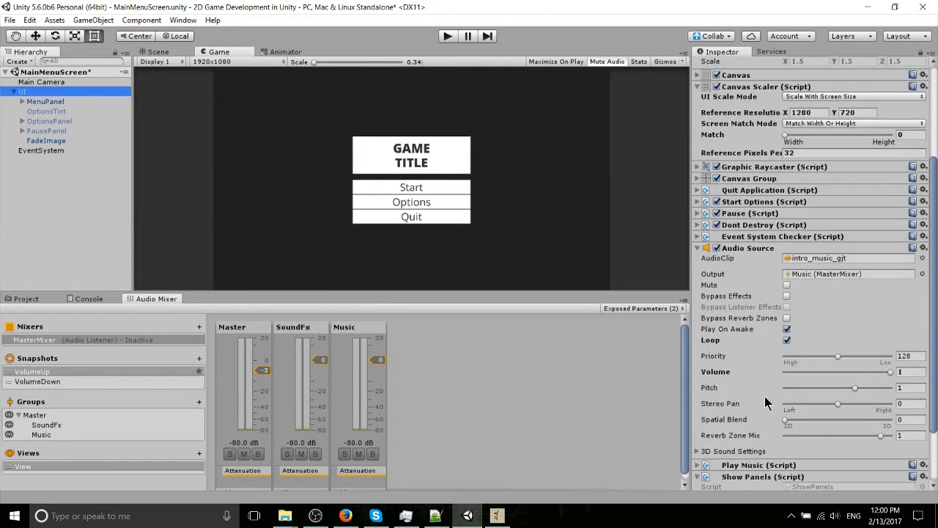
mouse_move(790, 372)
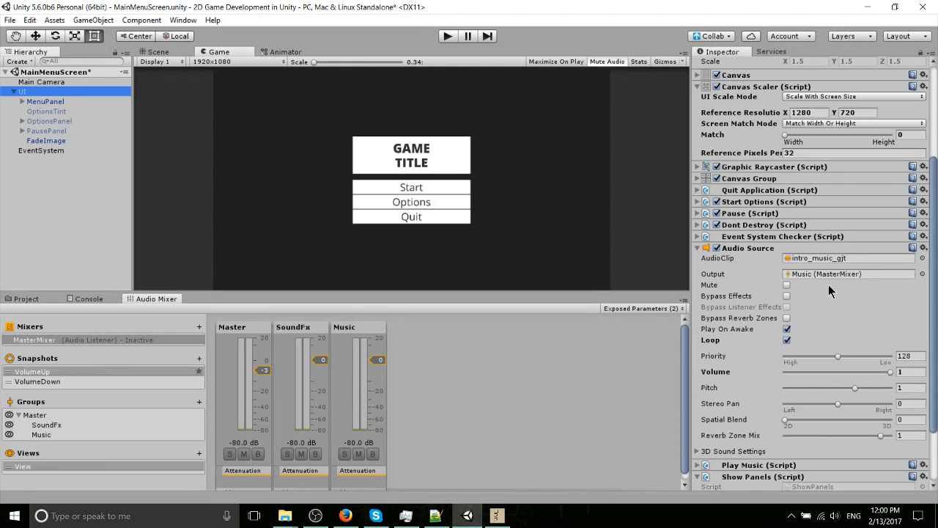
mouse_move(868, 291)
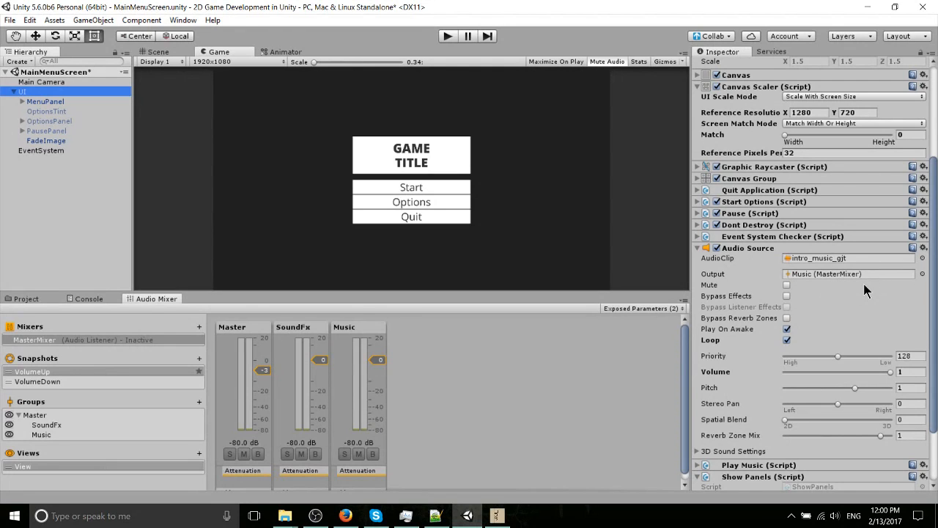
mouse_move(879, 381)
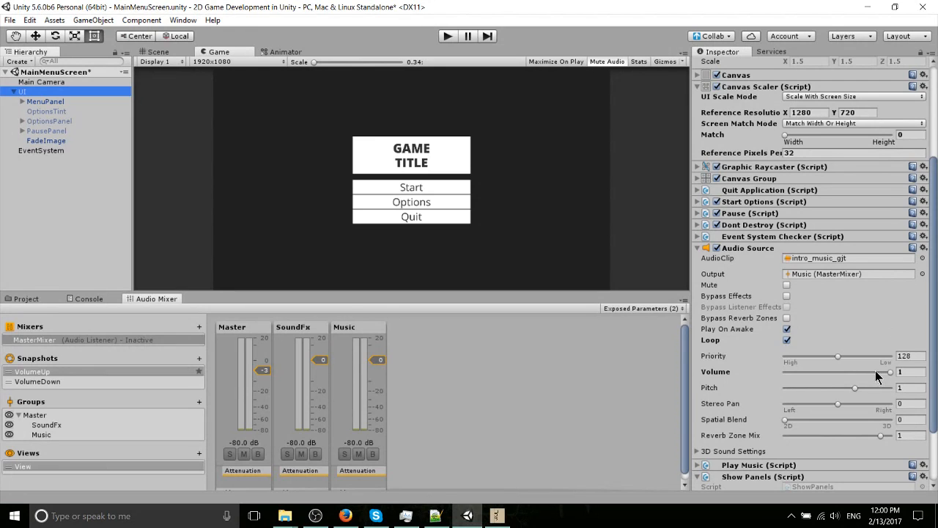
mouse_move(843, 381)
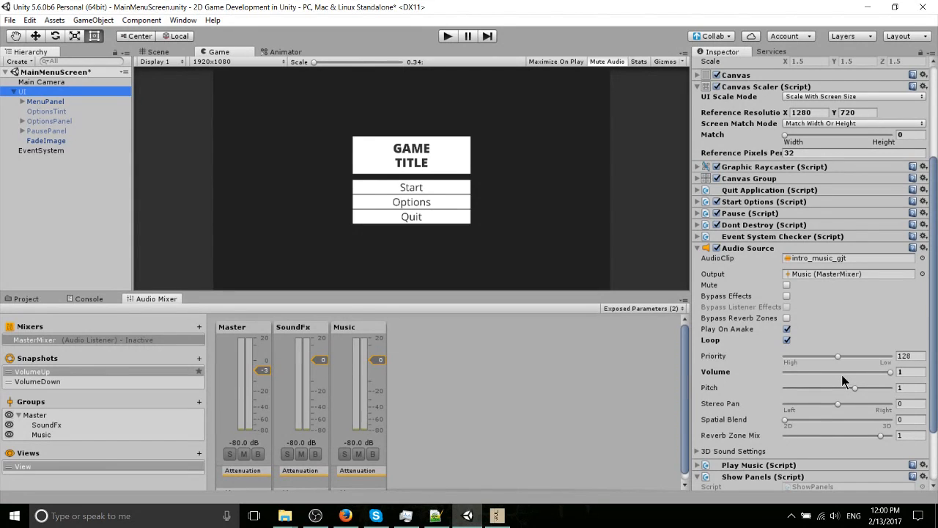
mouse_move(804, 363)
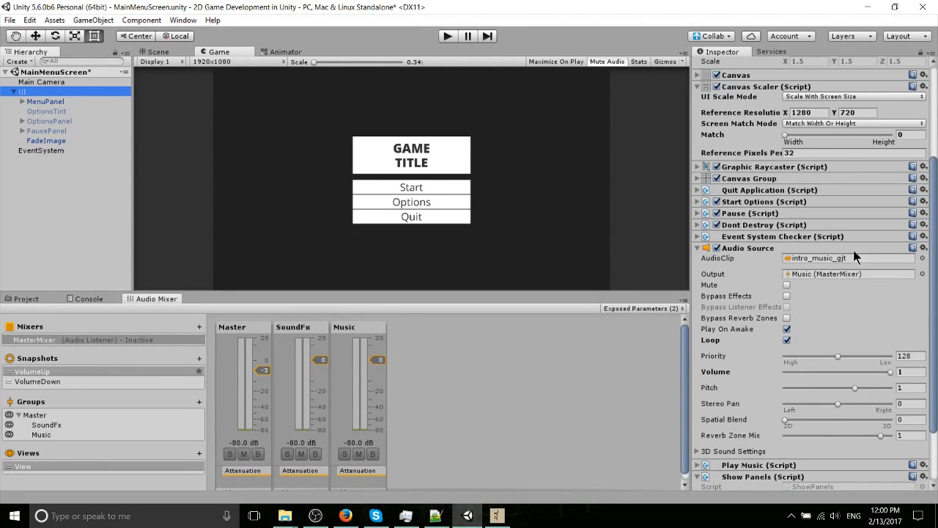
mouse_move(926, 264)
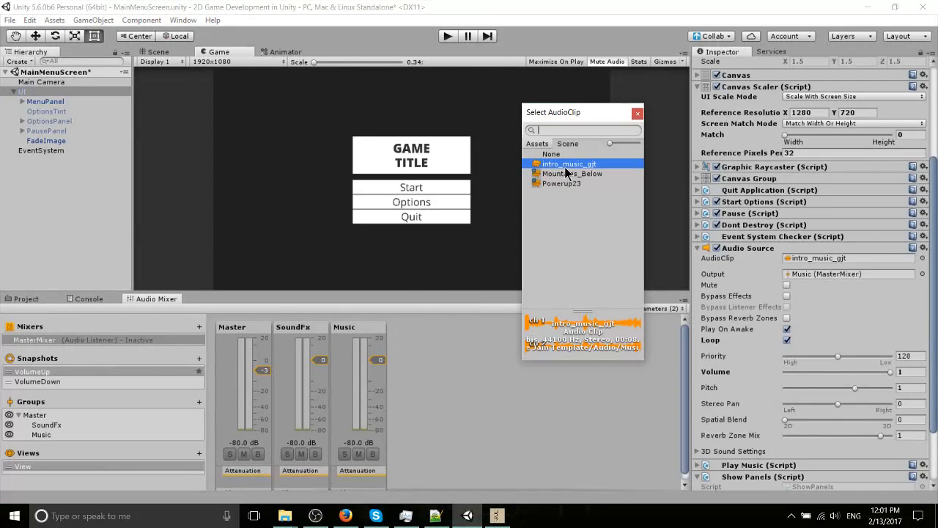
mouse_move(575, 190)
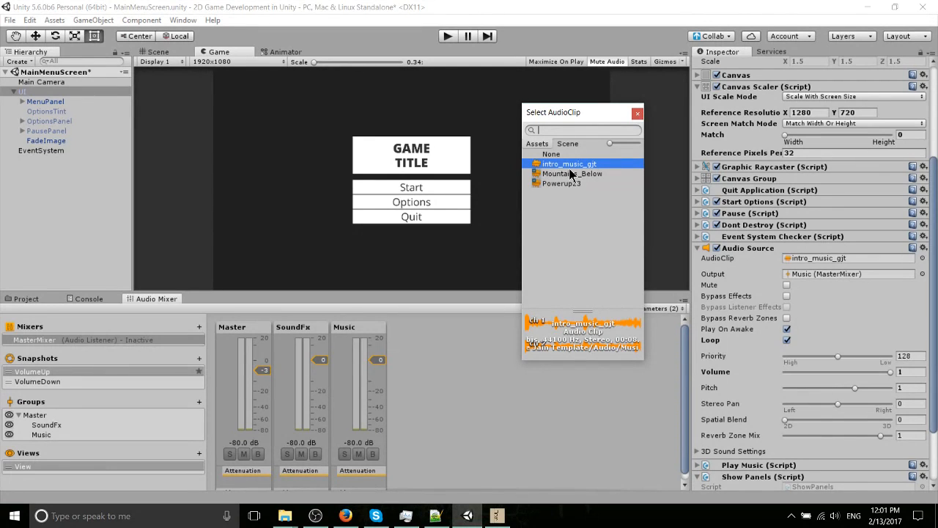
mouse_move(616, 198)
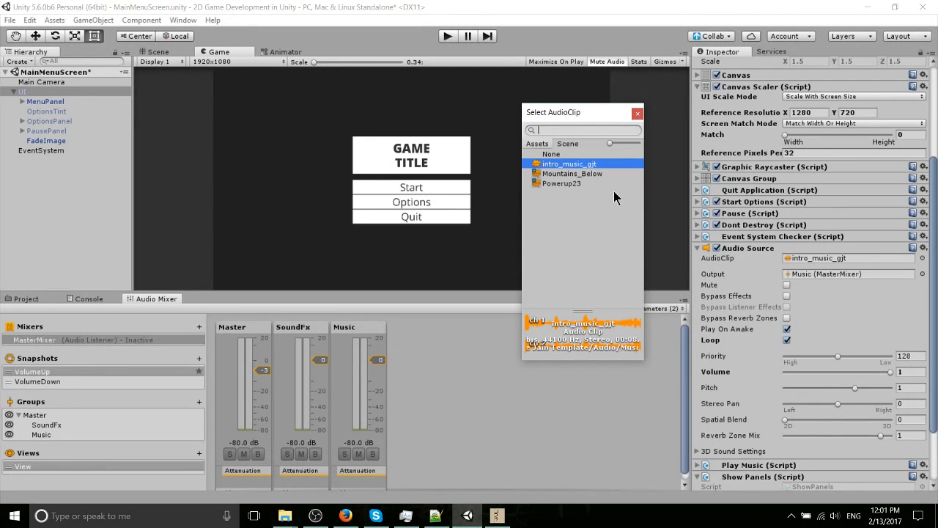
mouse_move(542, 183)
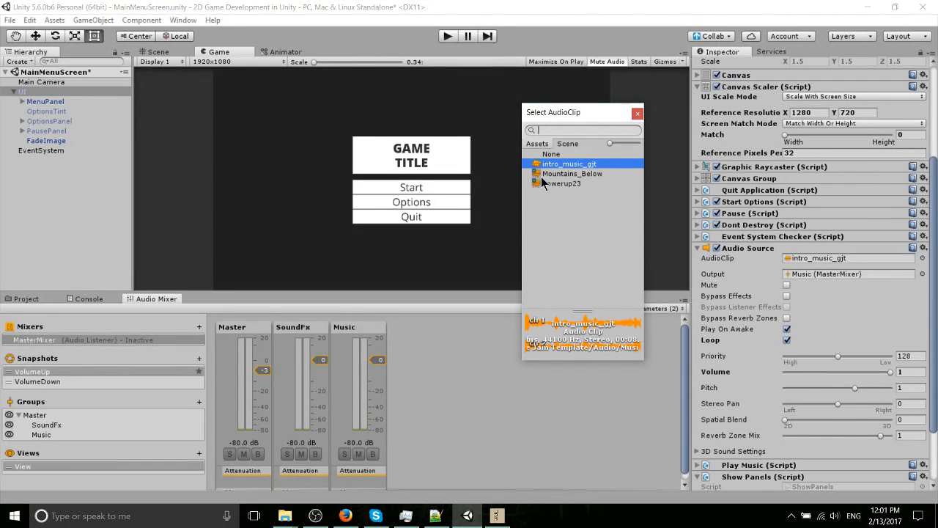
mouse_move(590, 184)
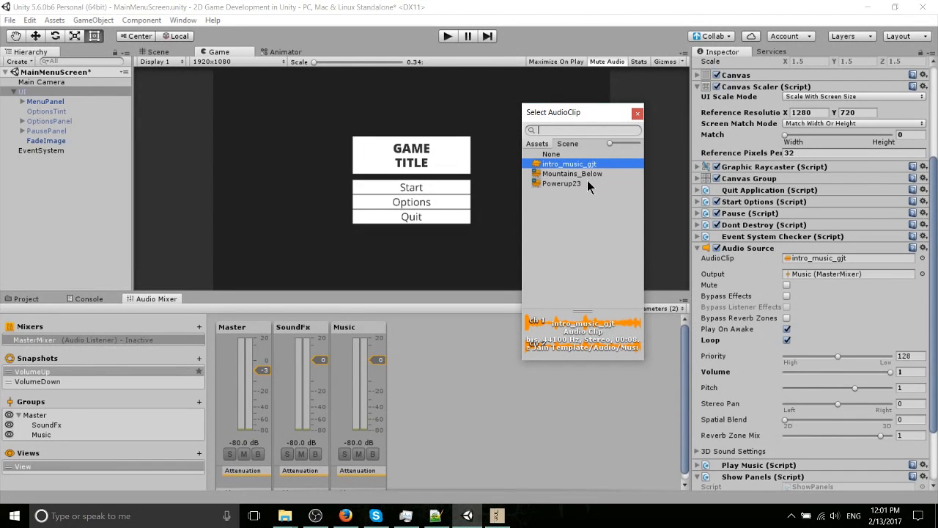
mouse_move(583, 192)
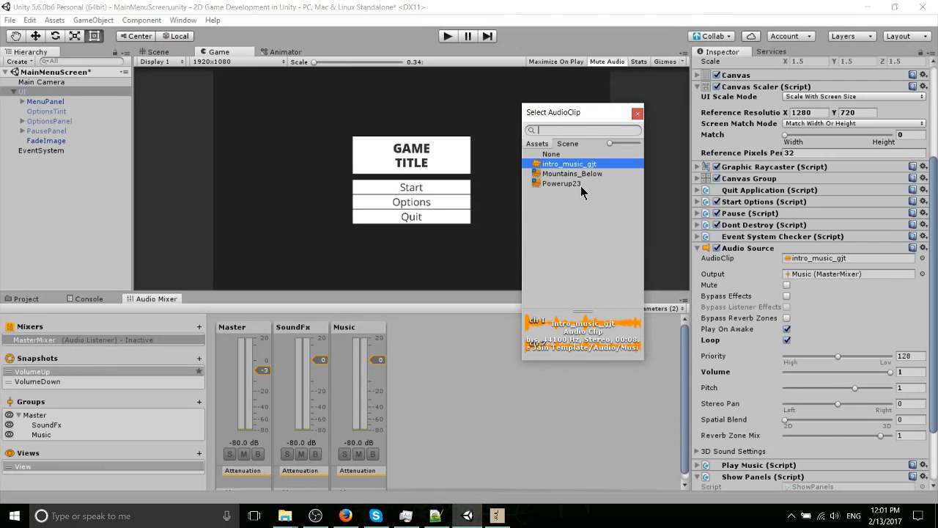
mouse_move(584, 179)
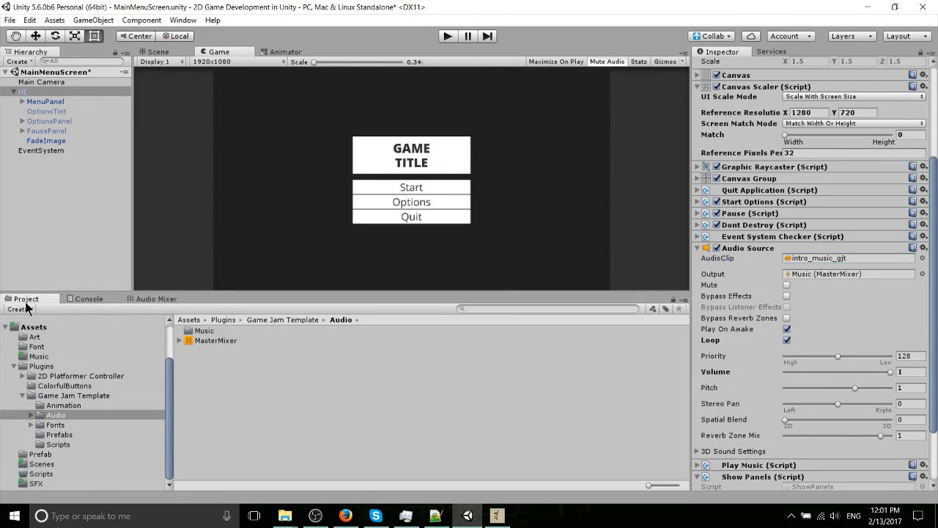
Step: Assign Mountains_Below from Assets > Music as the canvas Audio Source's clip
left_click(56, 414)
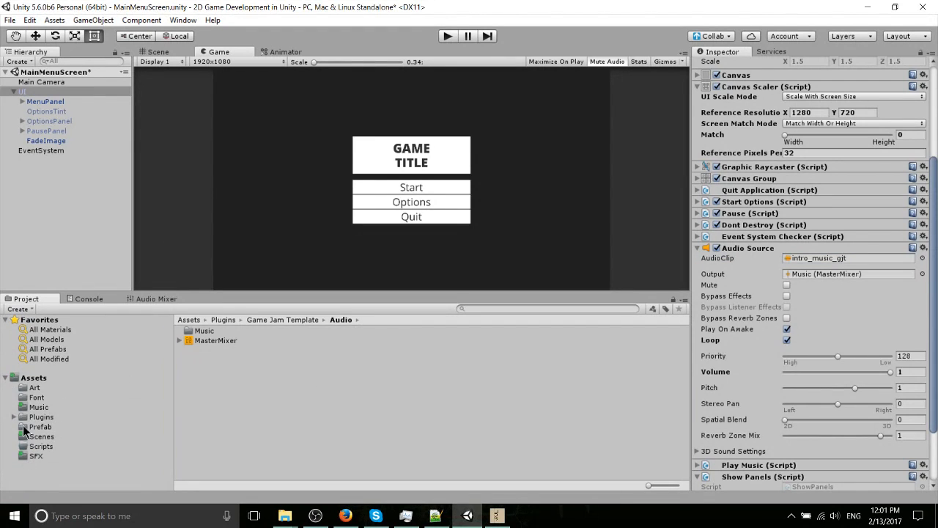
left_click(38, 407)
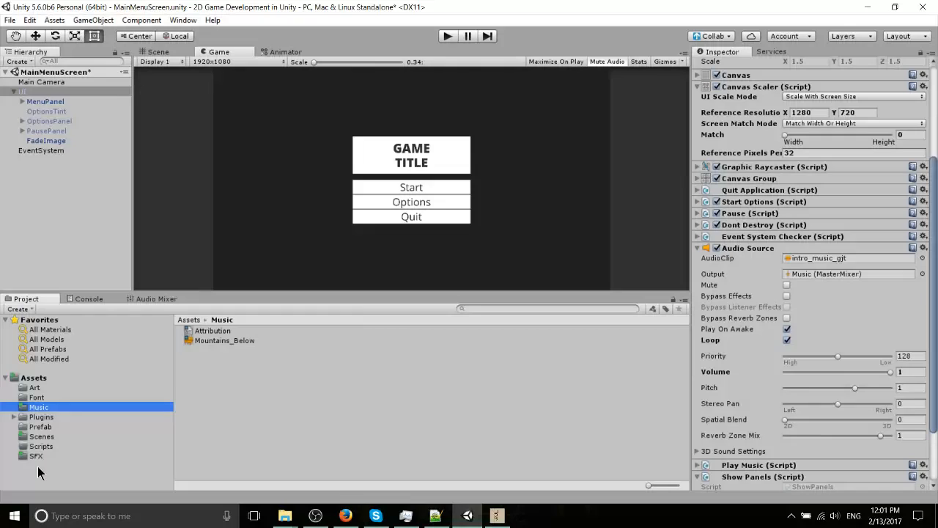
mouse_move(217, 347)
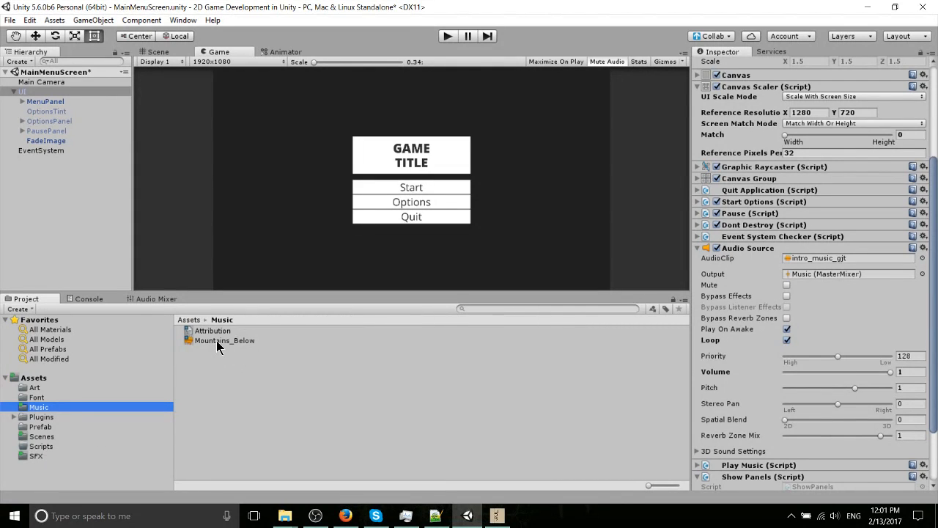
left_click(223, 340)
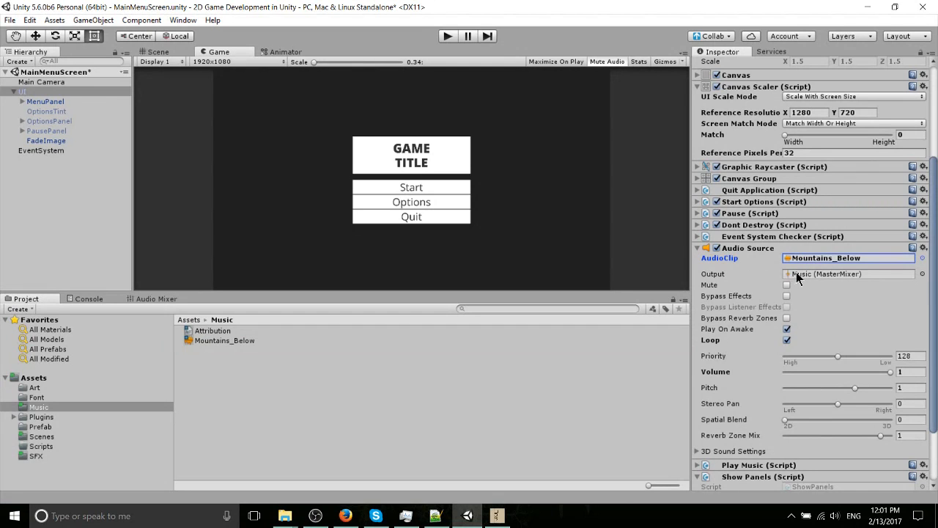
mouse_move(749, 246)
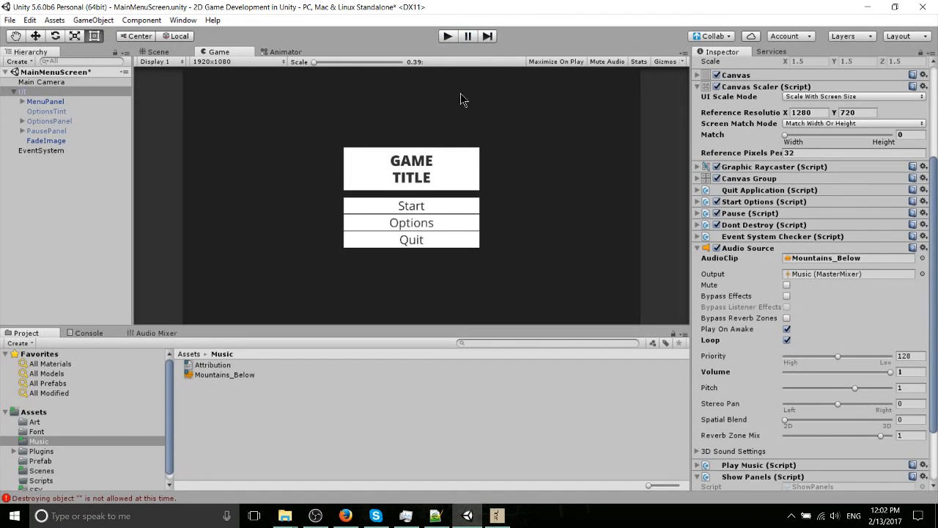
mouse_move(571, 217)
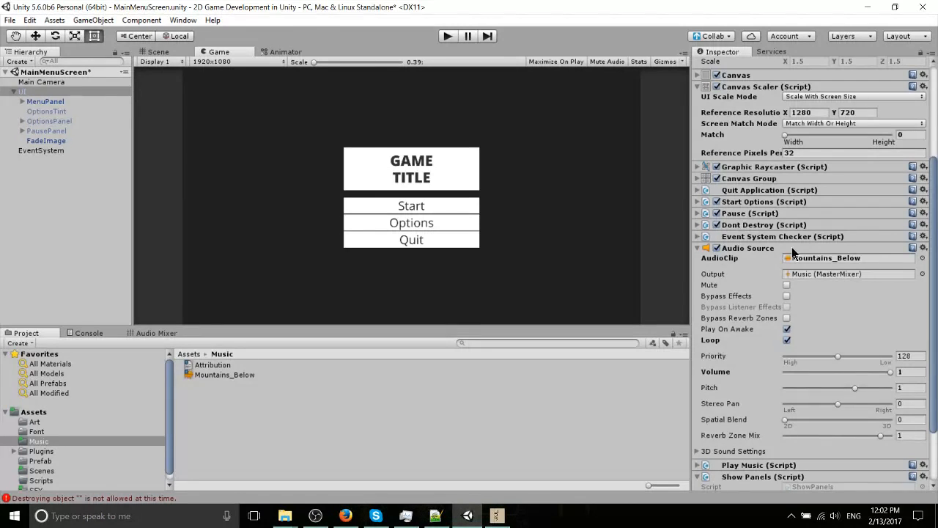
mouse_move(759, 252)
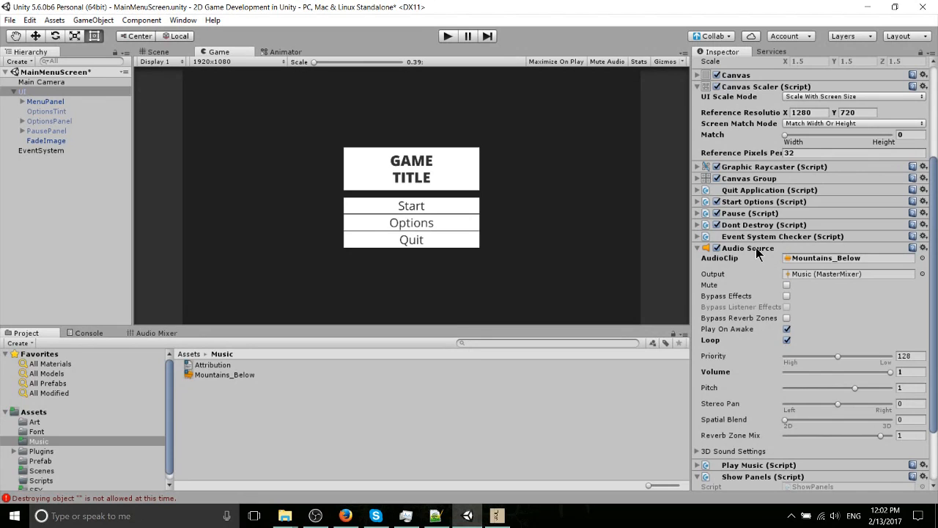
mouse_move(6, 108)
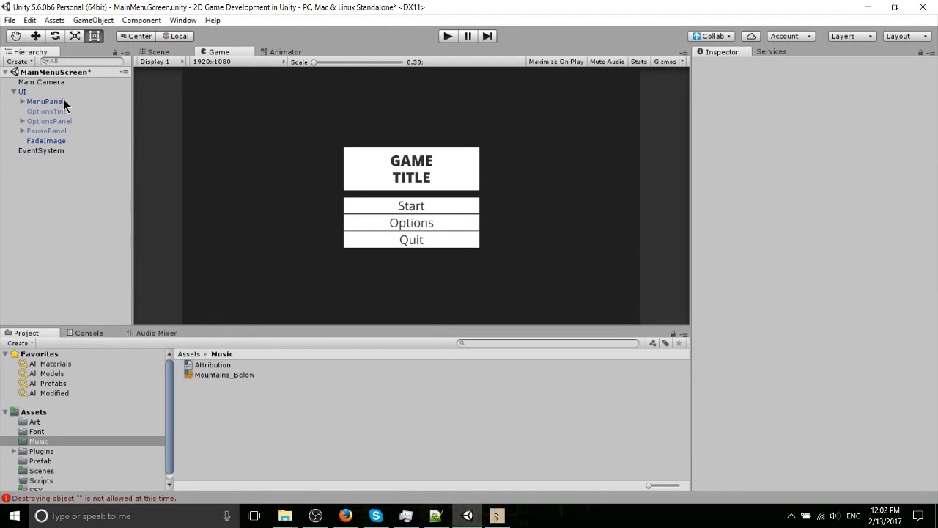
mouse_move(112, 123)
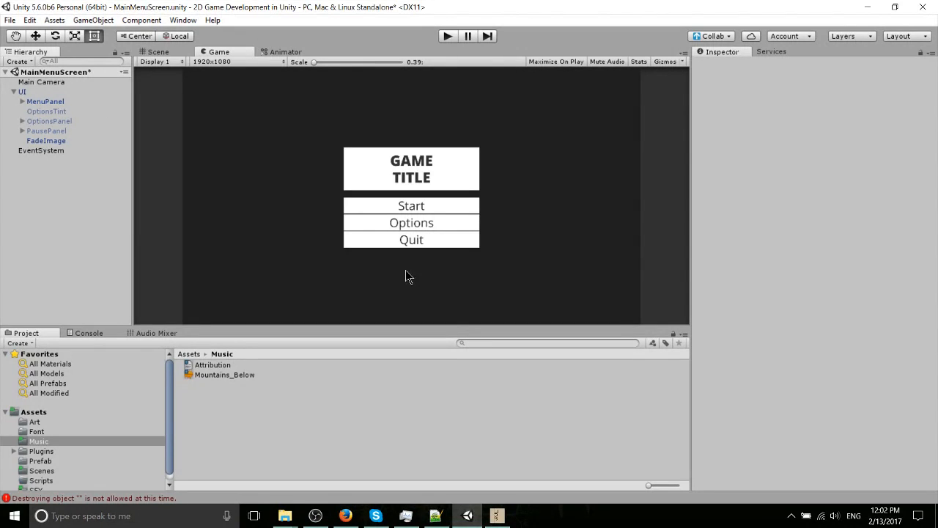
mouse_move(390, 287)
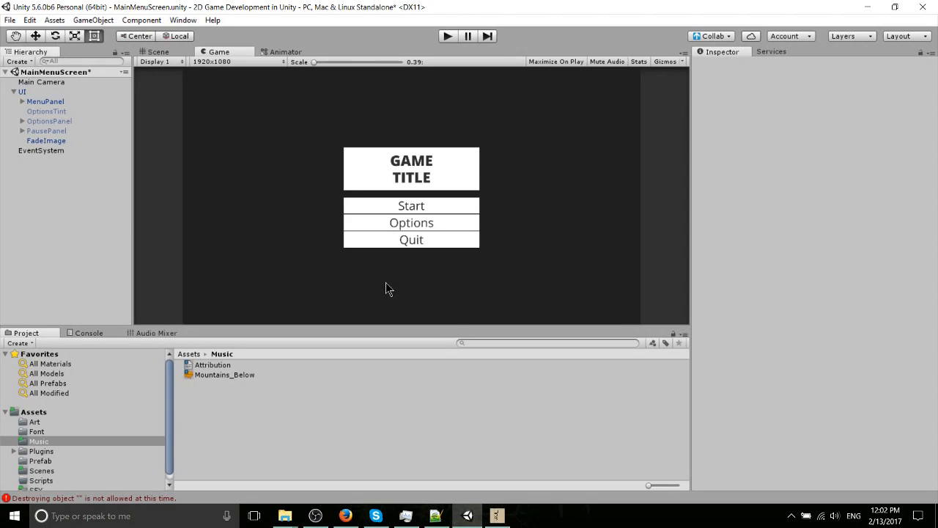
mouse_move(359, 223)
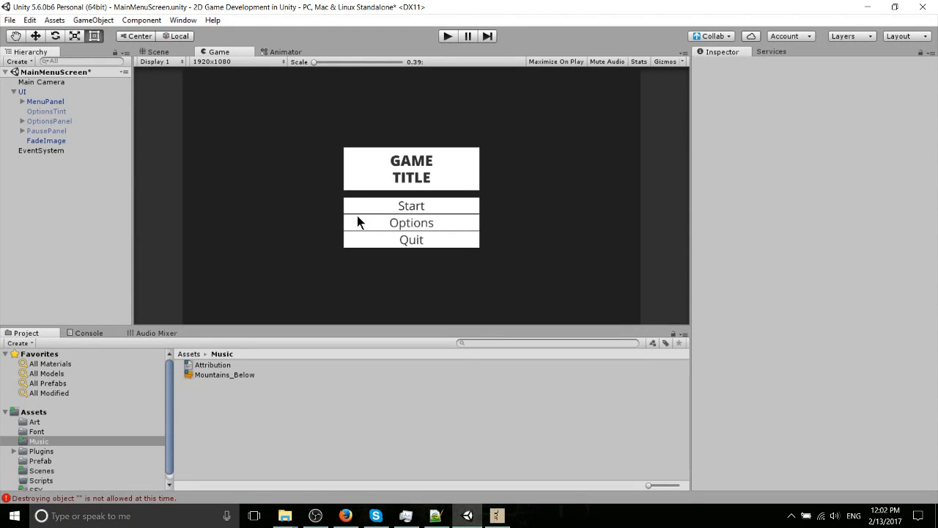
mouse_move(349, 233)
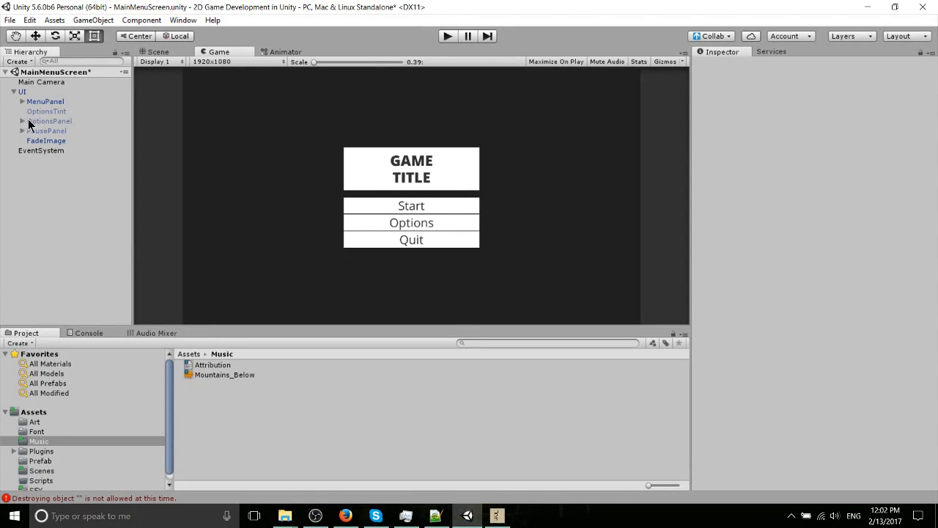
Step: Expand MenuPanel and select the Start button to show it in the Inspector
left_click(24, 101)
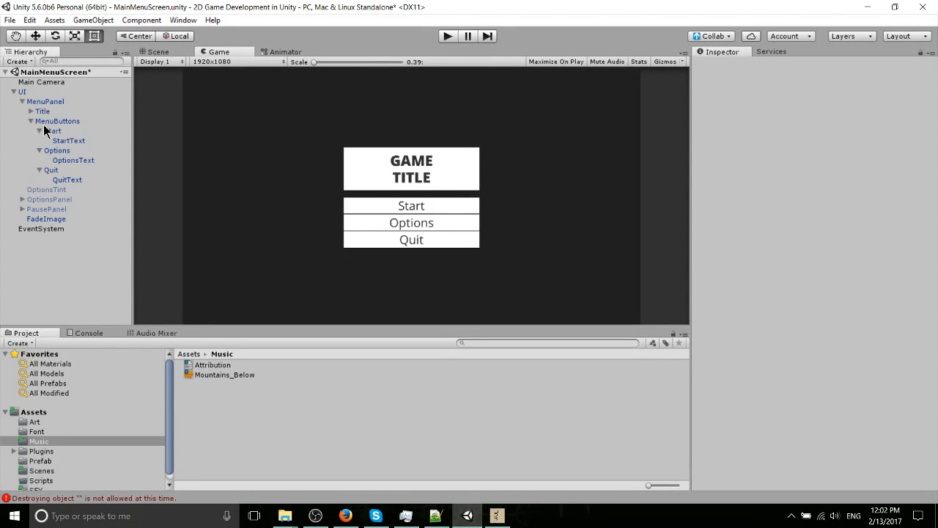
left_click(52, 130)
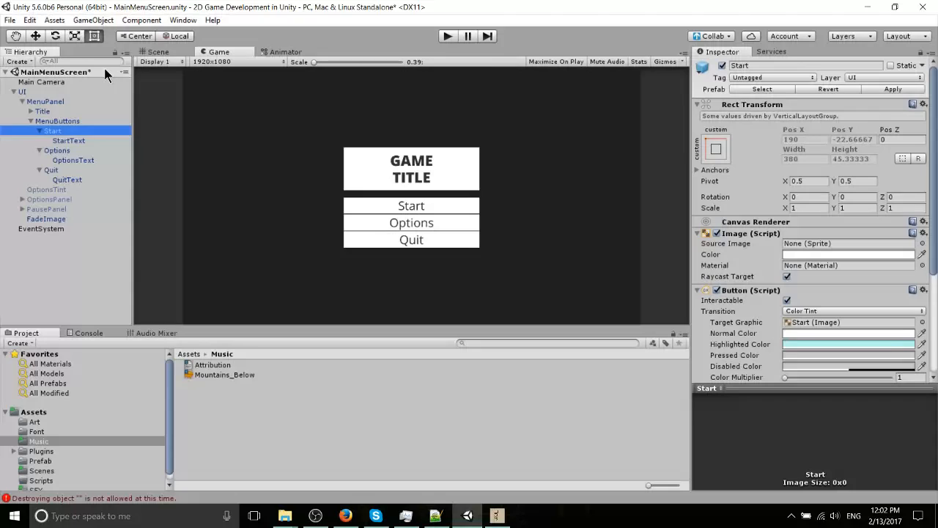
Step: Add an Audio Source component to the Start button via the 'audio source' search
left_click(159, 51)
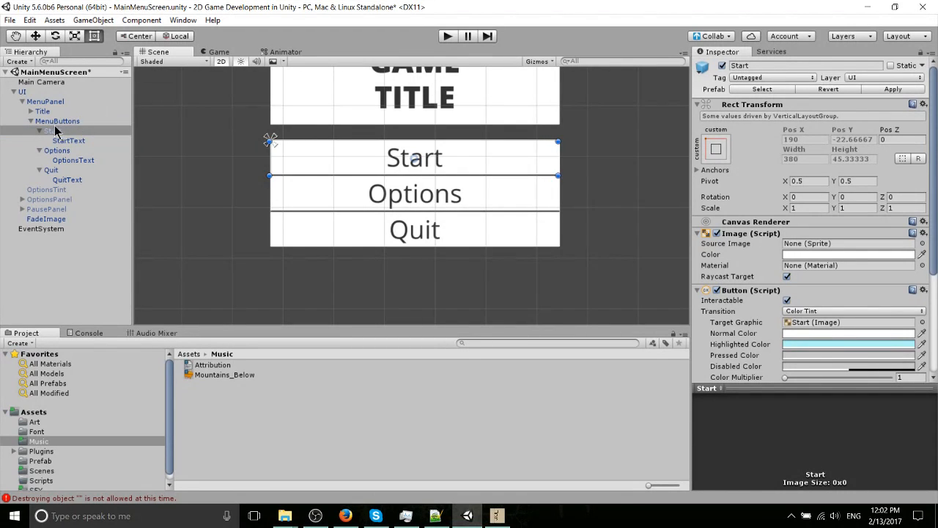
mouse_move(469, 160)
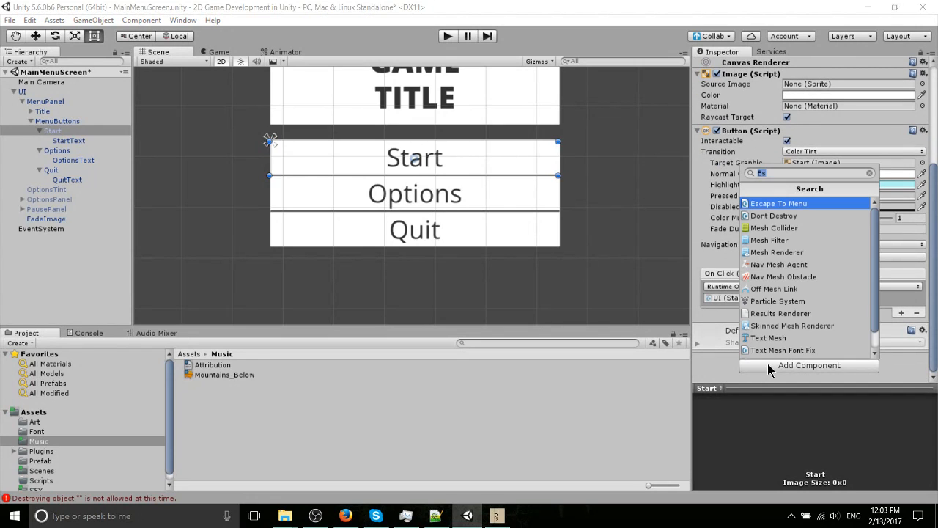
type("audio source")
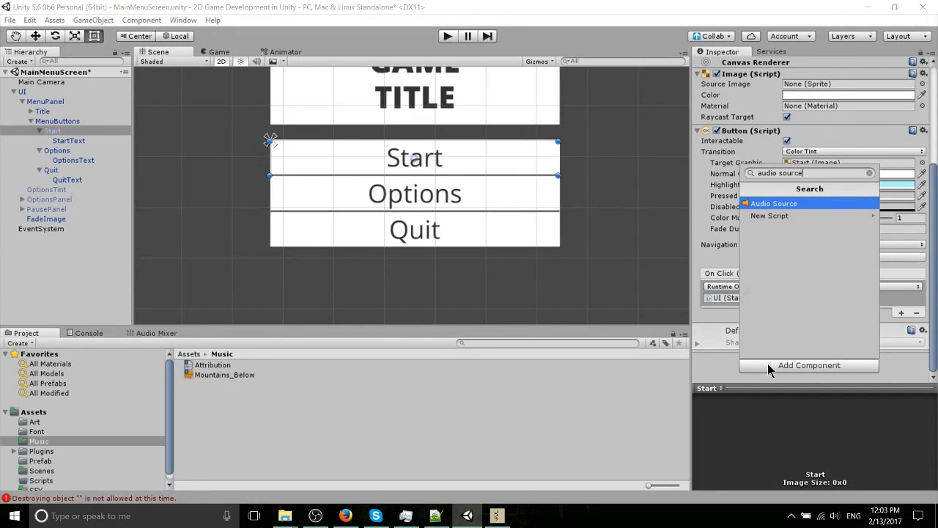
left_click(774, 202)
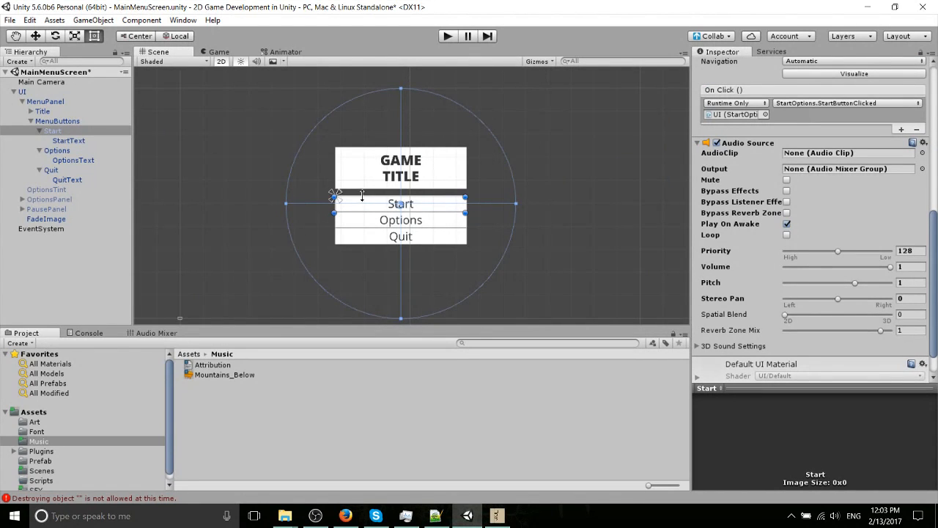
mouse_move(162, 90)
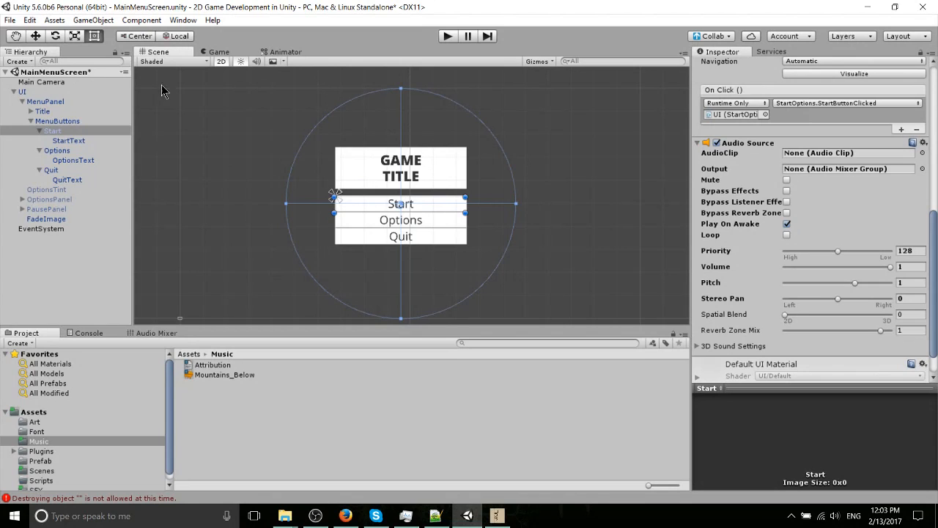
mouse_move(491, 223)
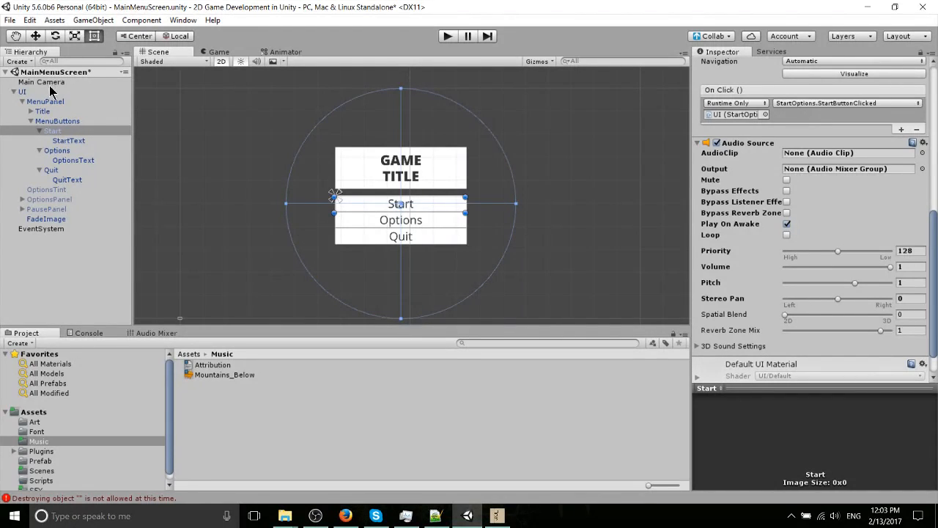
left_click(41, 82)
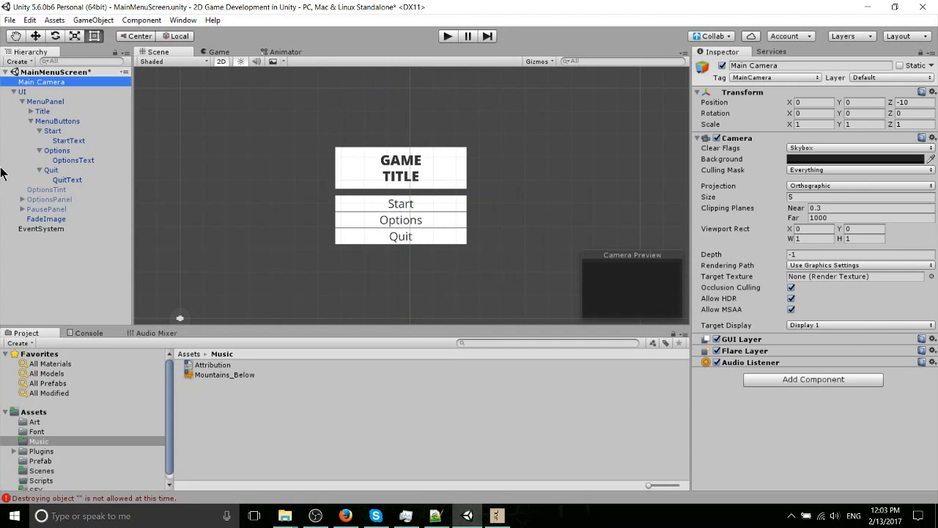
left_click(57, 120)
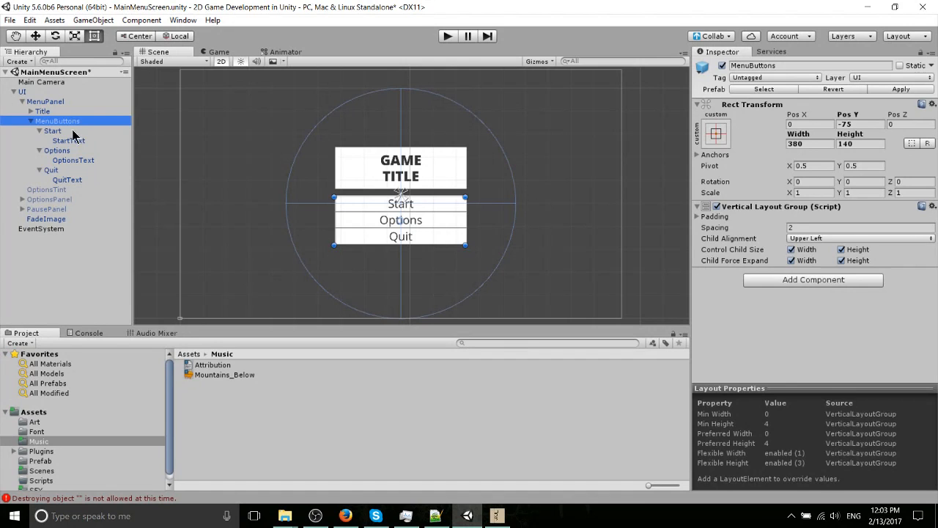
left_click(53, 131)
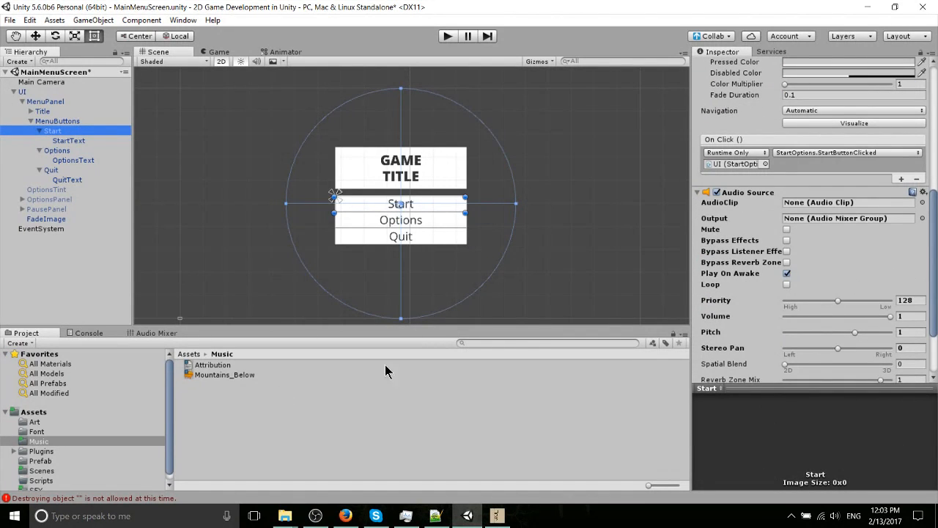
mouse_move(13, 452)
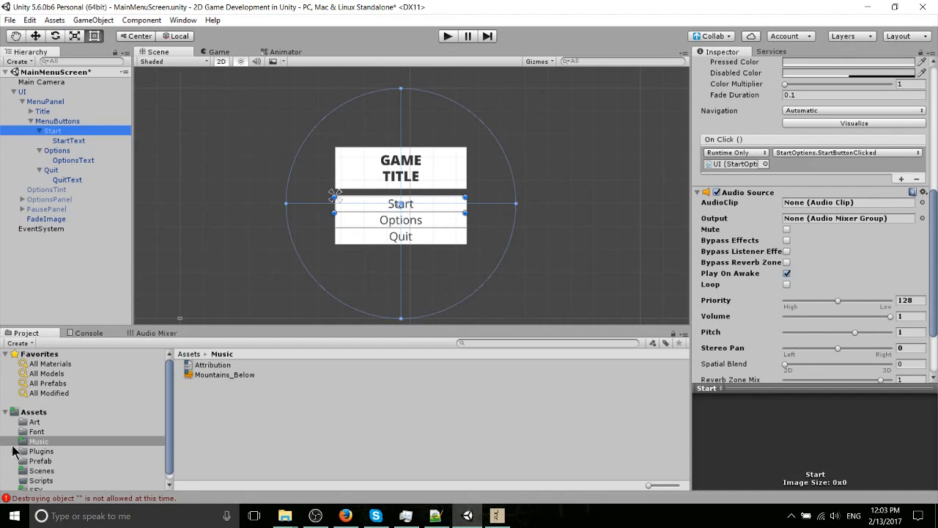
Step: Assign Powerup23 from the SFX folder as the Start button's audio clip
left_click(35, 483)
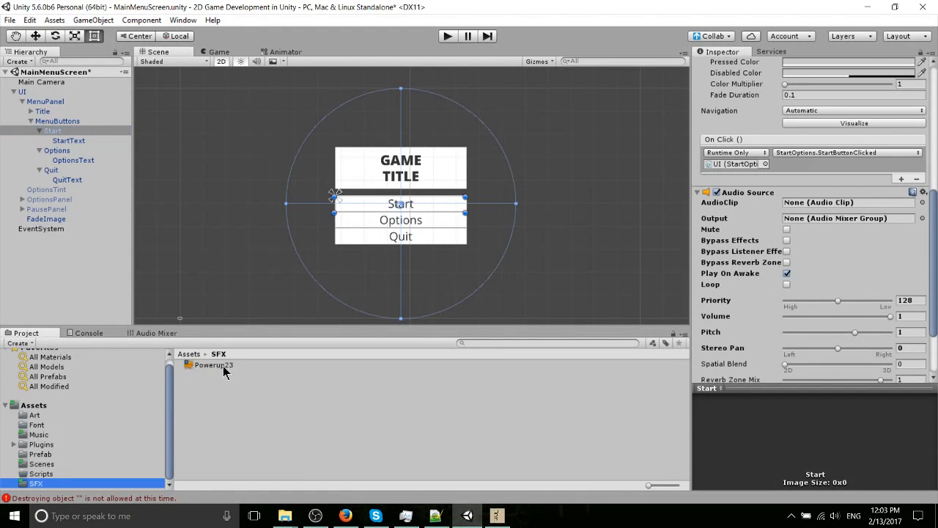
left_click(847, 203)
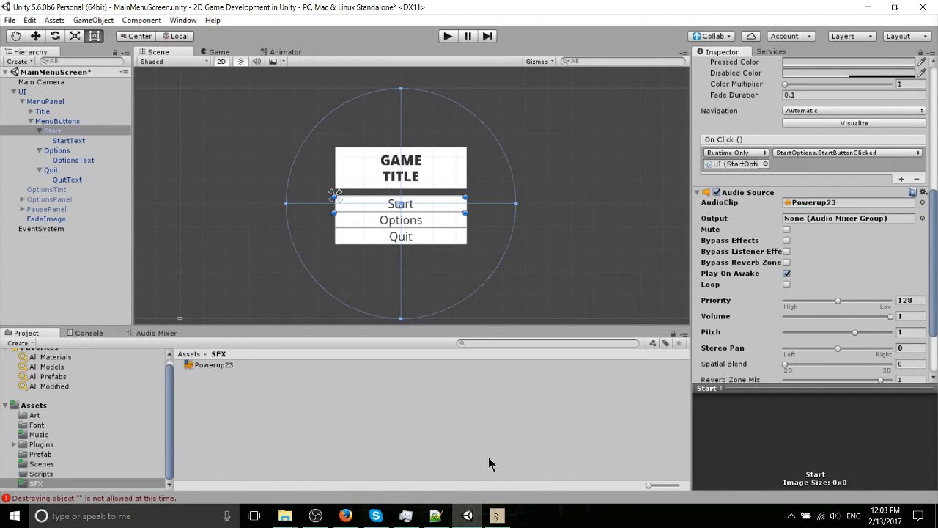
left_click(497, 516)
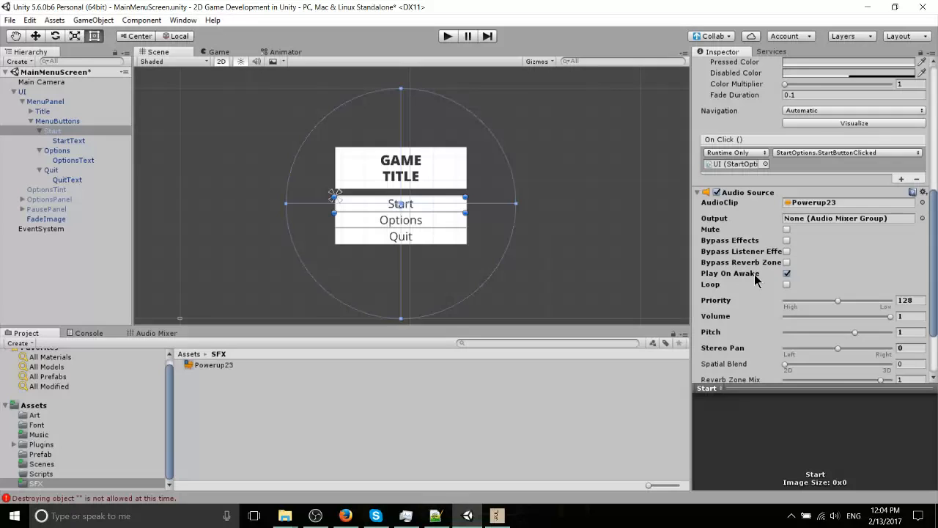
Step: Disable Play On Awake on the Start button's sound and add a new empty On Click entry
left_click(786, 273)
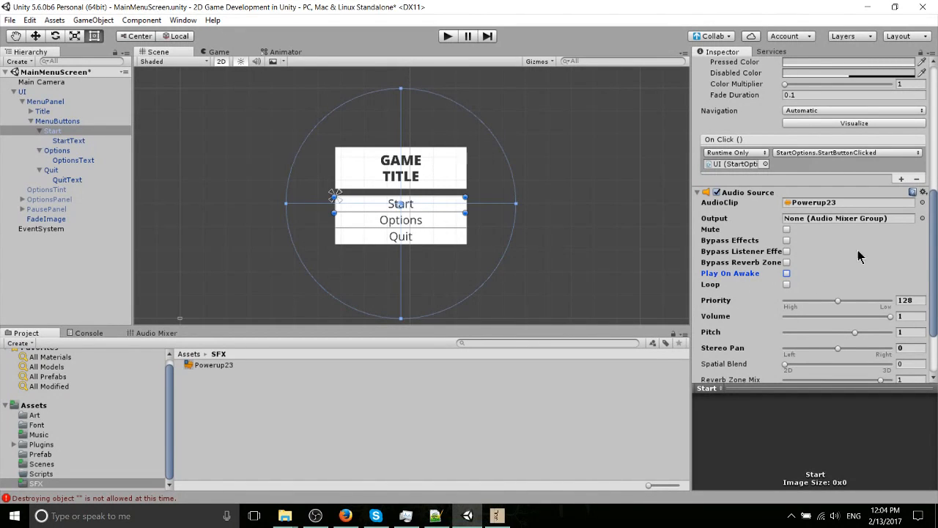
scroll("down", 3)
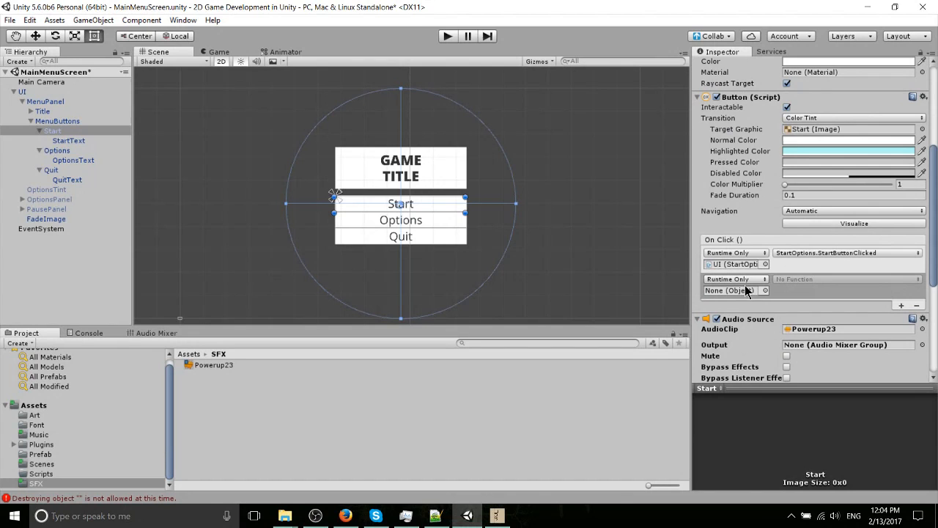
Step: Target the Start button in the new On Click entry and set it to AudioSource.Play()
left_click(732, 291)
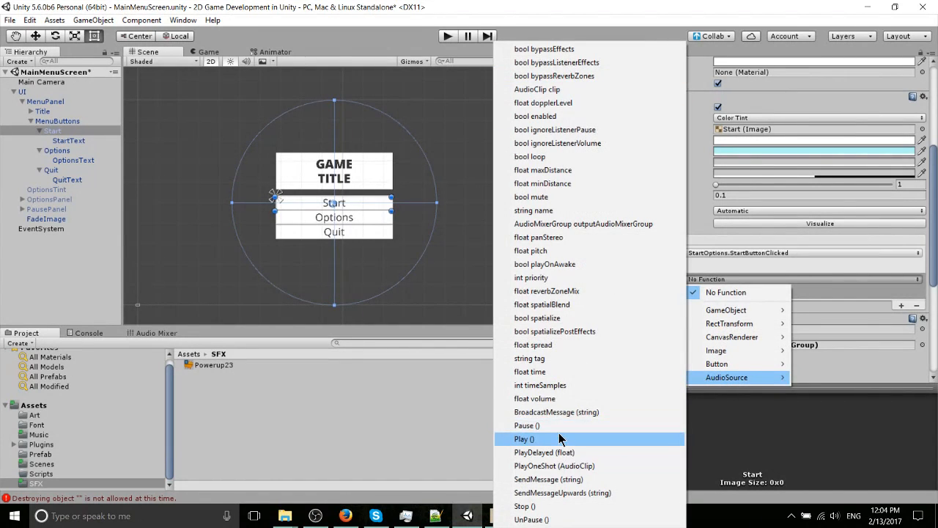
left_click(525, 438)
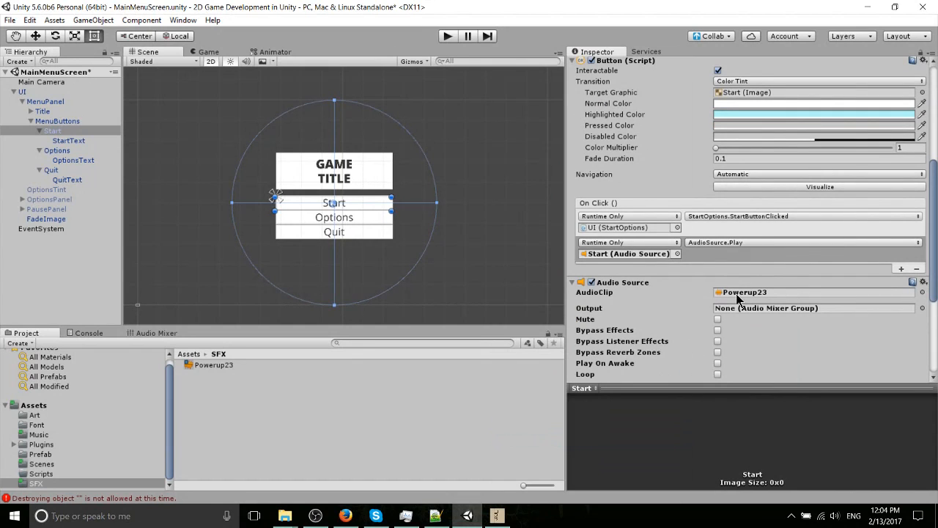
mouse_move(563, 231)
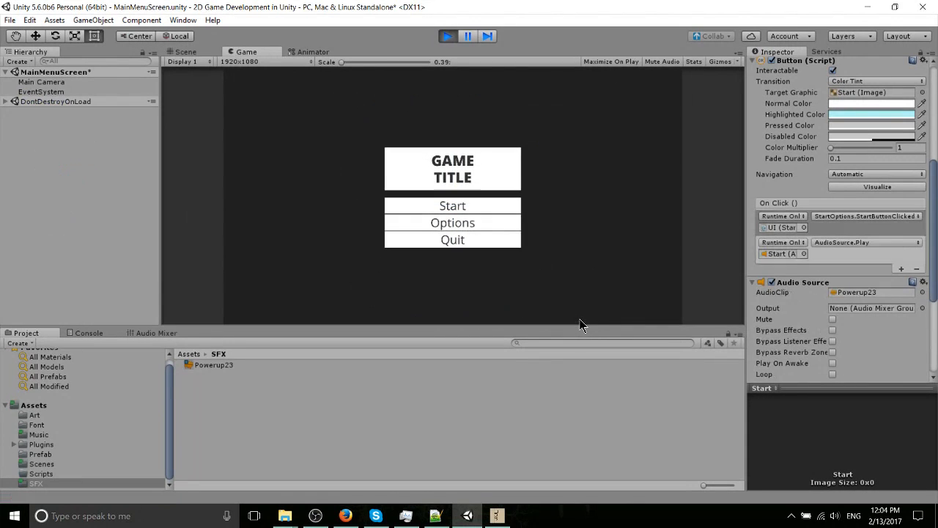
Step: Run the scene and click Start to trigger the Powerup sound and log message
left_click(451, 205)
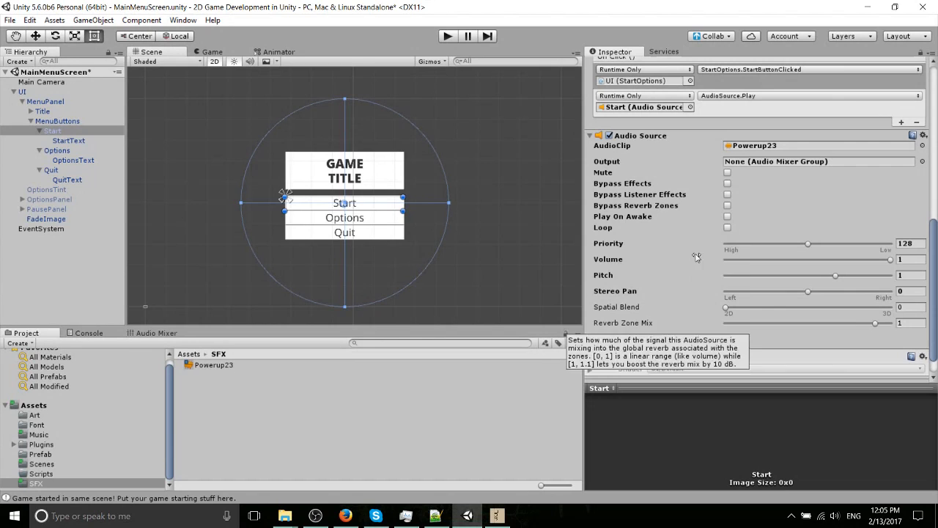
mouse_move(489, 183)
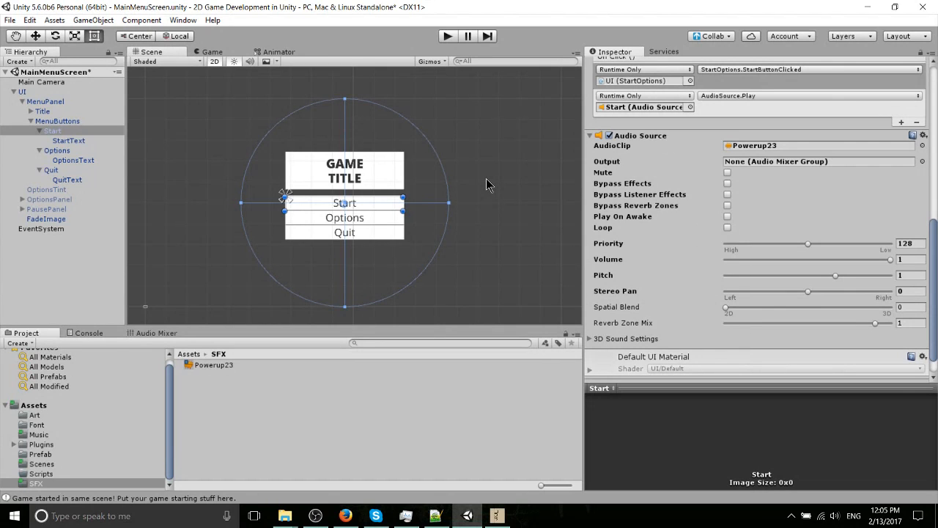